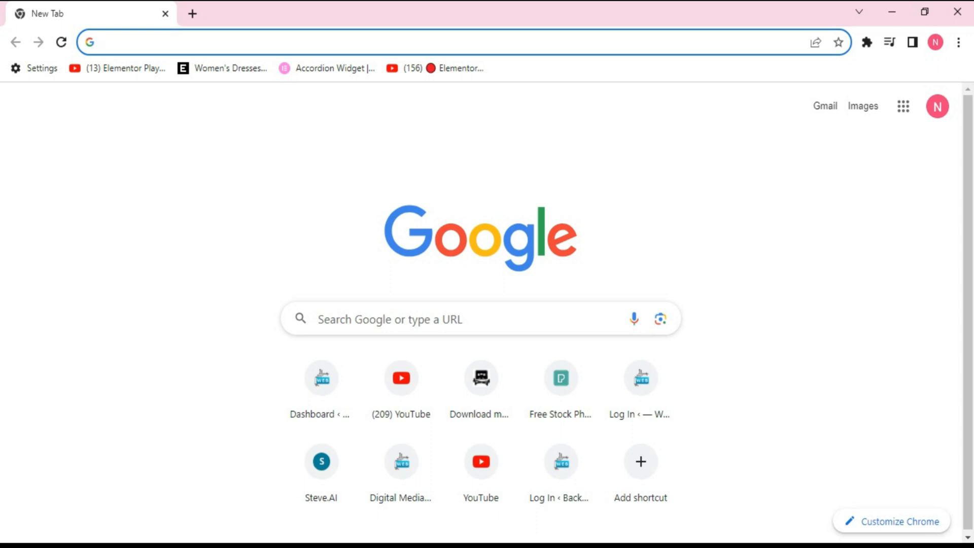
Search 'gravity write' in Chrome to reach the GravityWrite dashboard and its YouTube tools
text(gravity write)
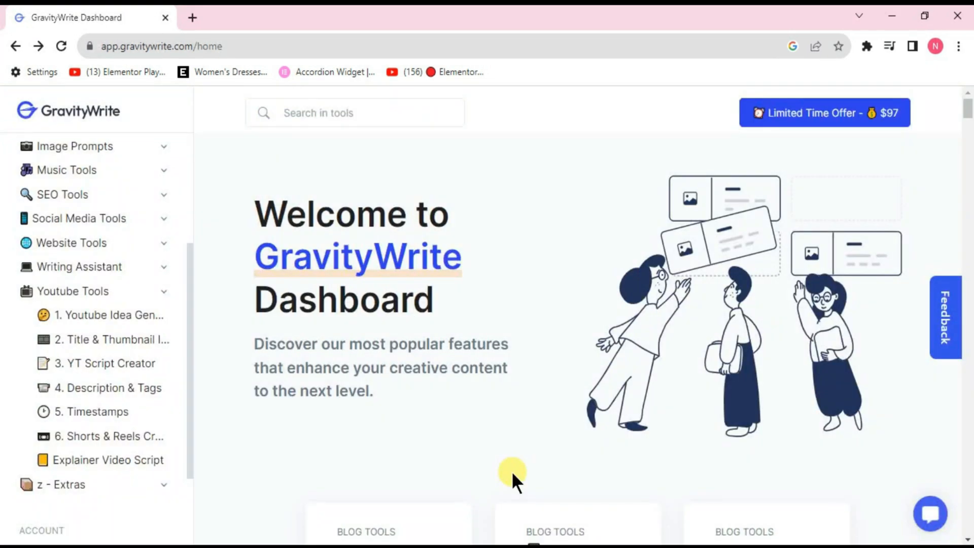
mouse_move(109, 309)
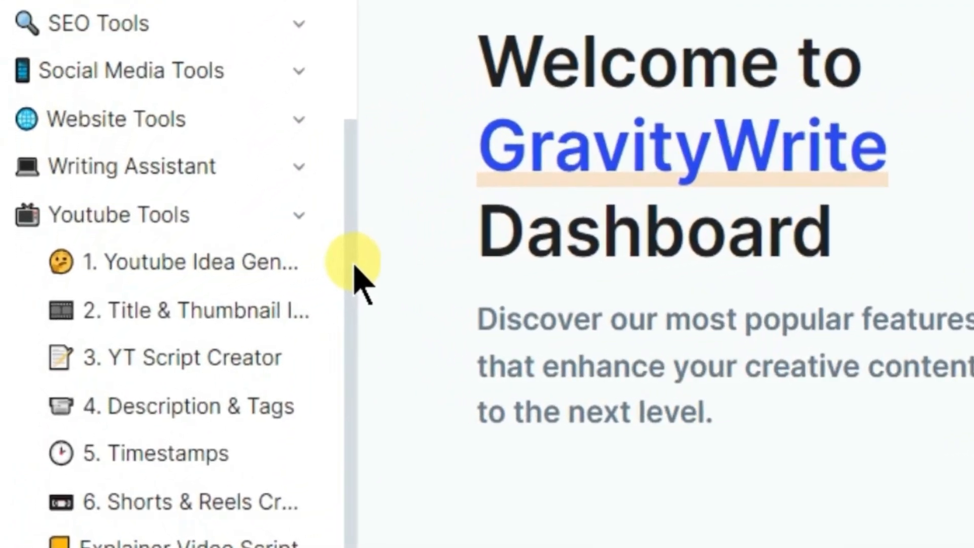
Generate a YT Script Creator script on AI's future and scroll through it
click(184, 357)
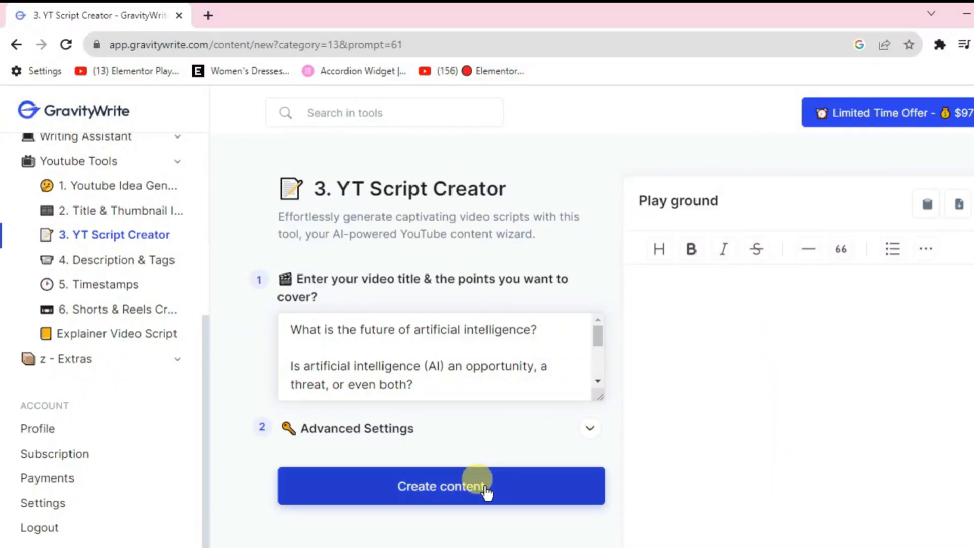
click(440, 486)
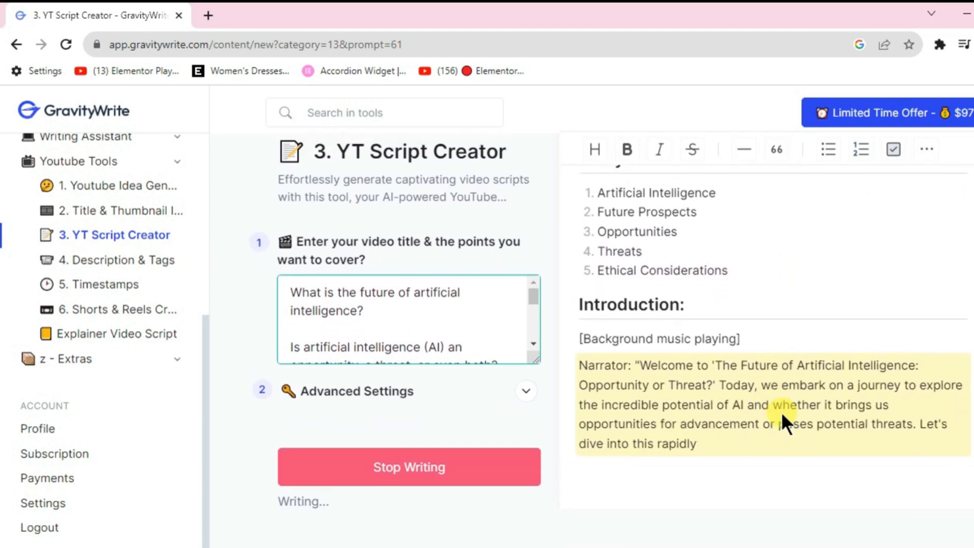
scroll(down, 3)
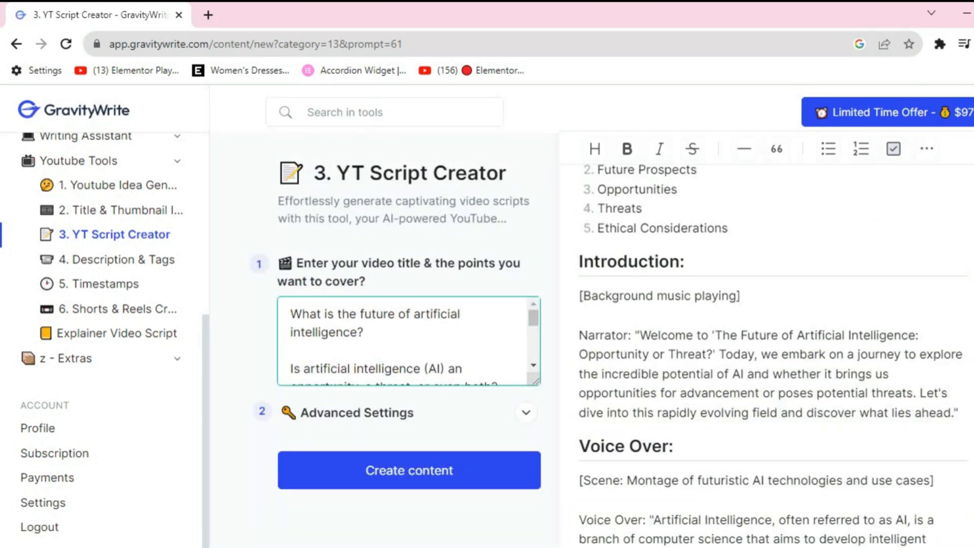
scroll(down, 3)
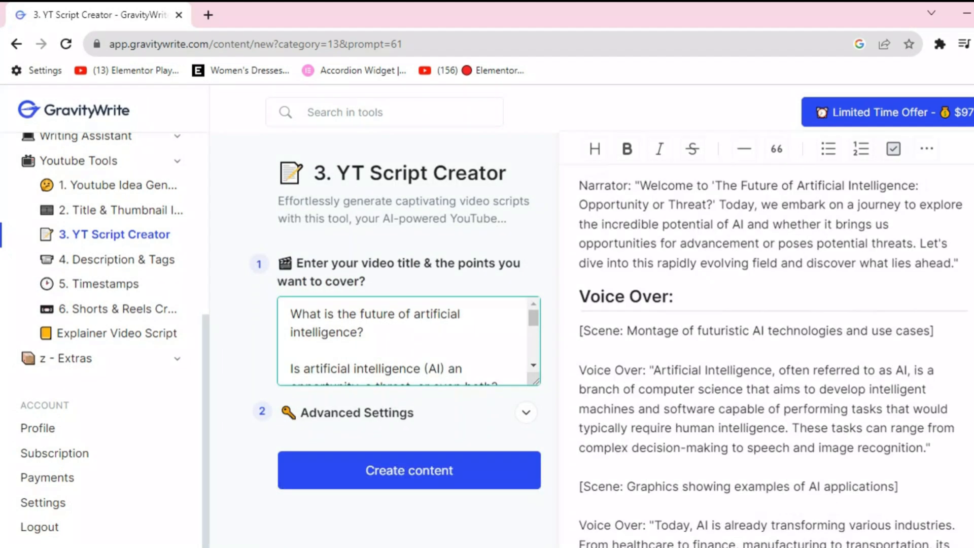
scroll(up, 3)
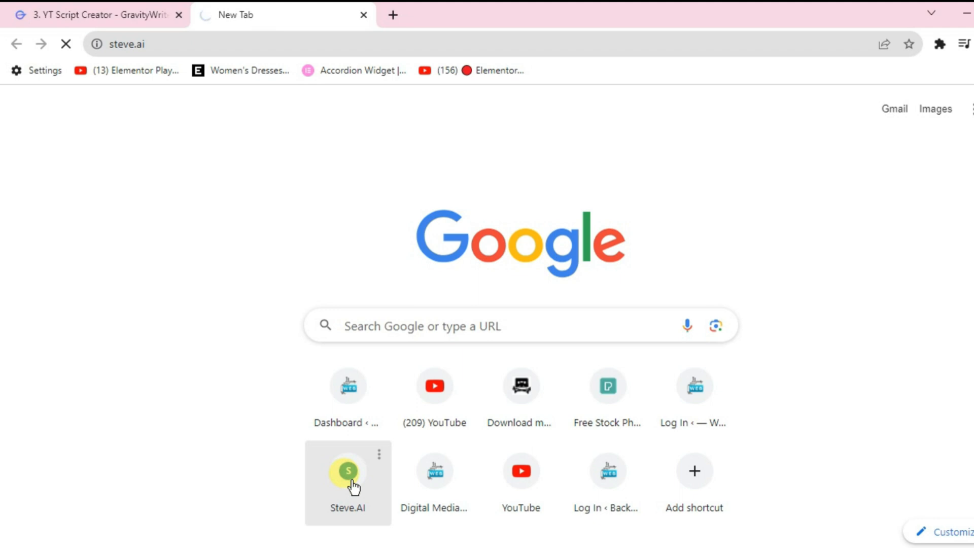
Sign up to Steve.AI with Google and start a Text to Animation video
click(347, 470)
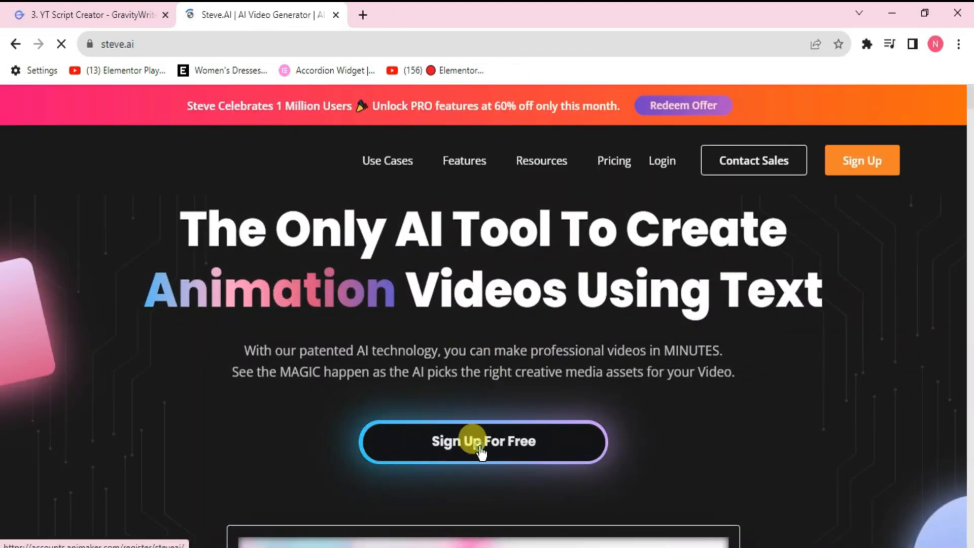
click(483, 441)
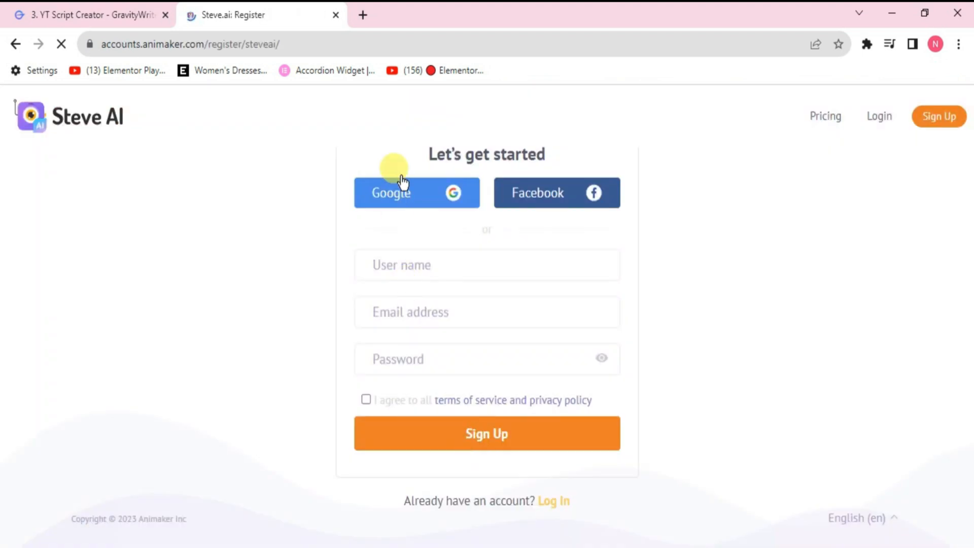
click(397, 193)
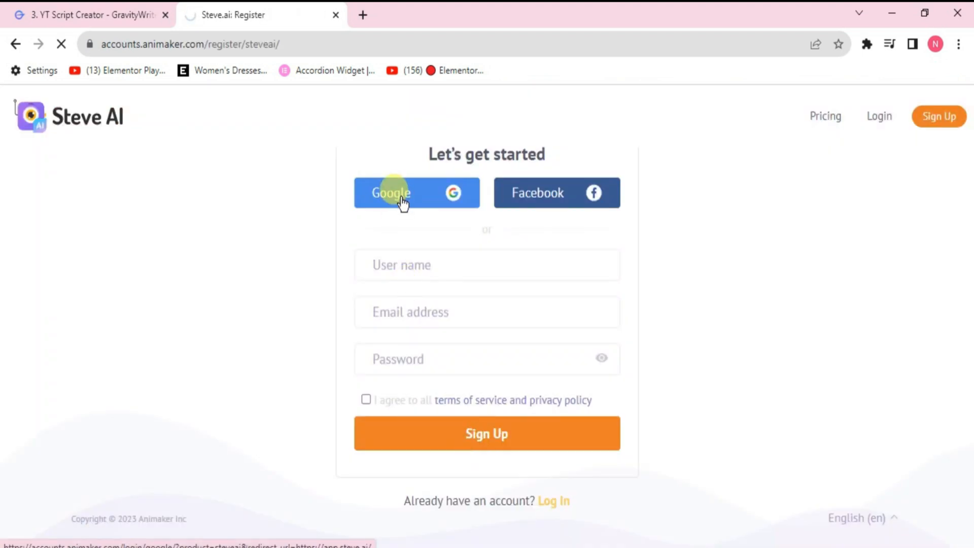
click(404, 192)
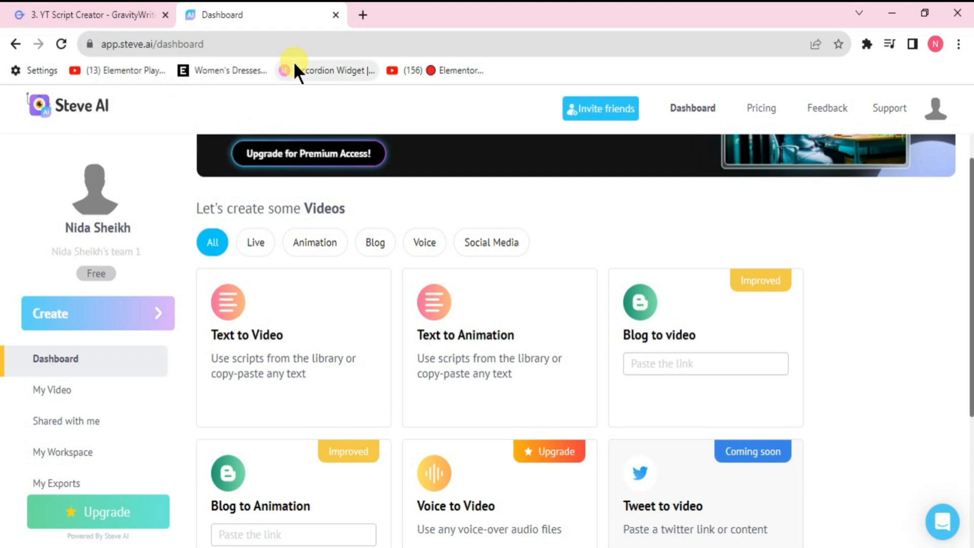
mouse_move(445, 180)
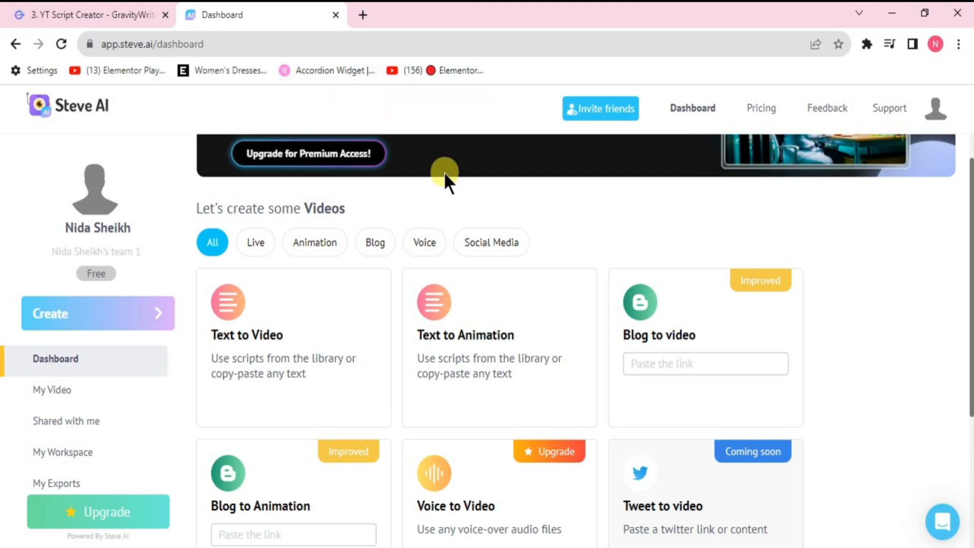
mouse_move(521, 351)
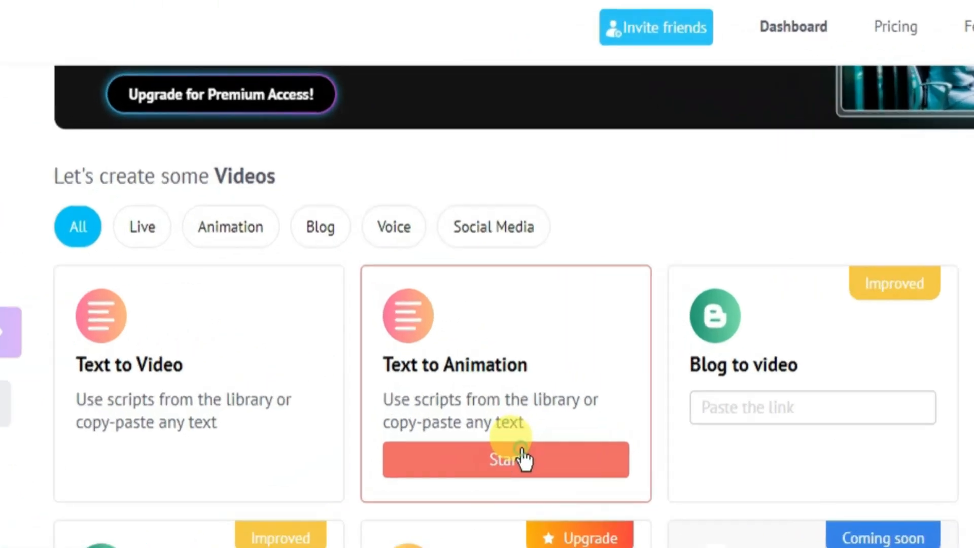
click(505, 460)
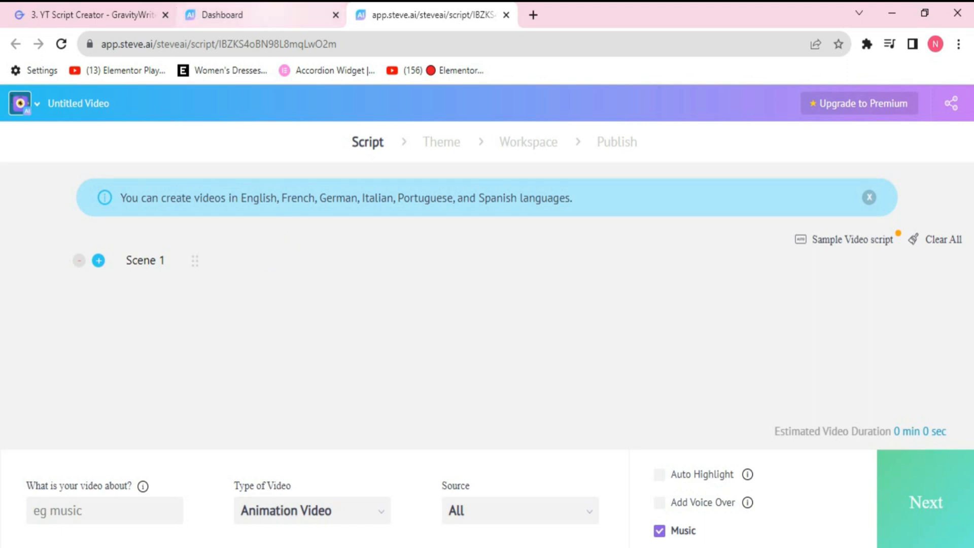
Paste the GravityWrite narration into Scene 1 and choose 'future' as the video topic
click(86, 14)
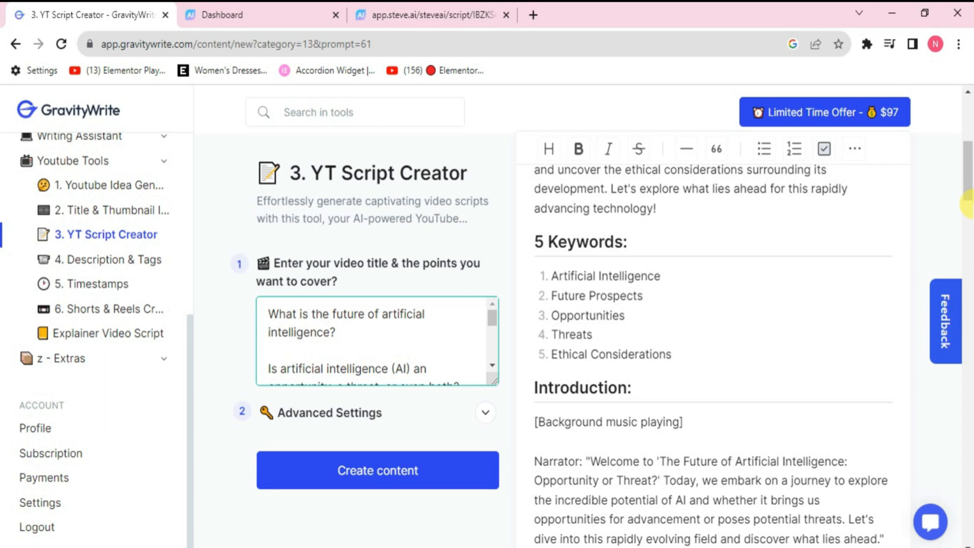
scroll(down, 3)
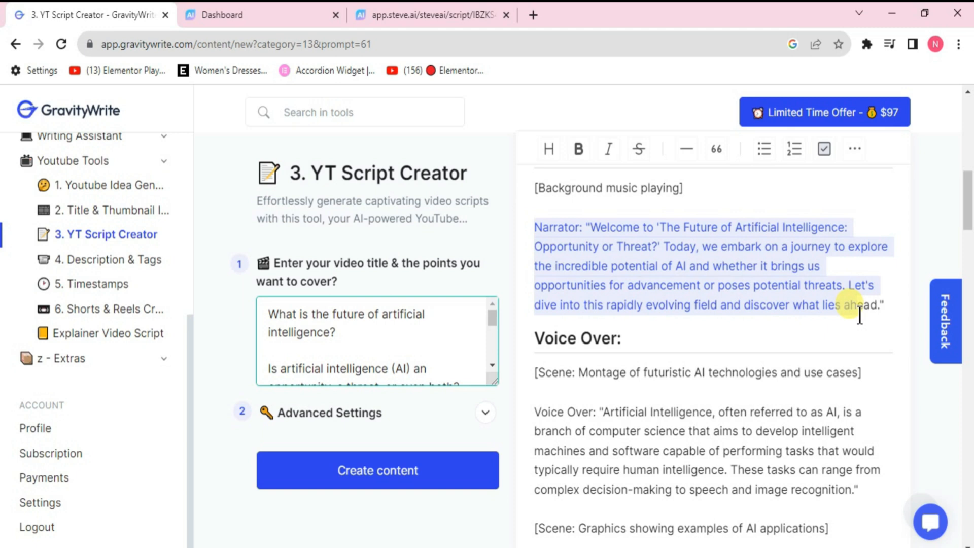
click(430, 14)
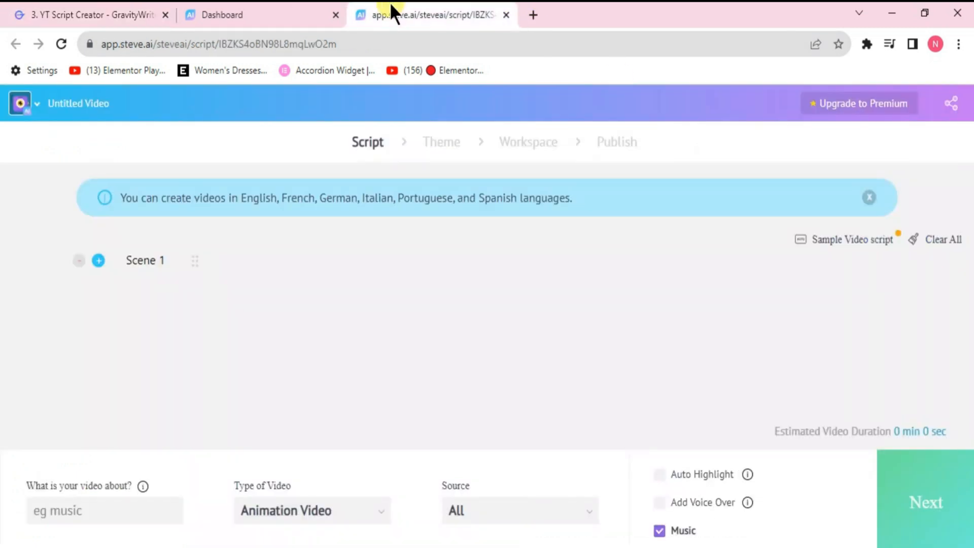
click(850, 239)
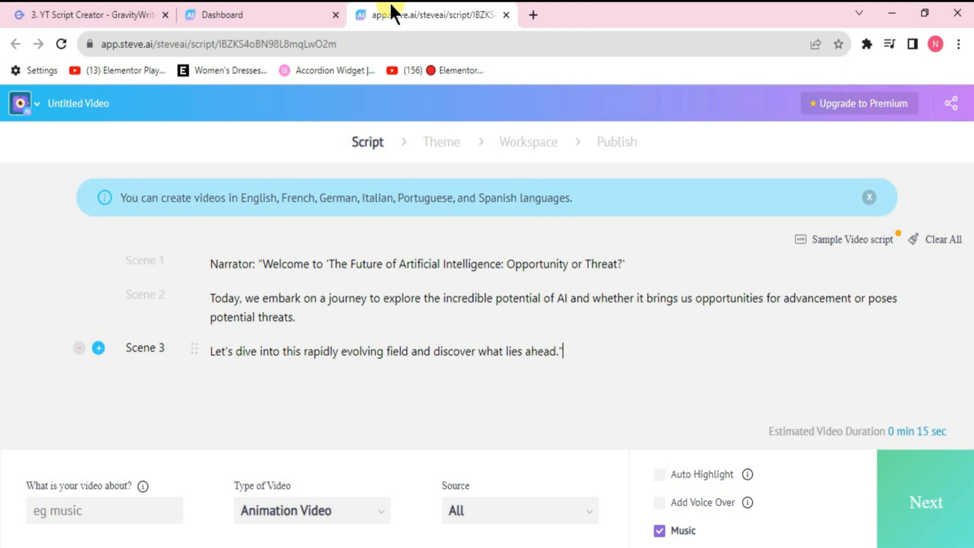
click(98, 260)
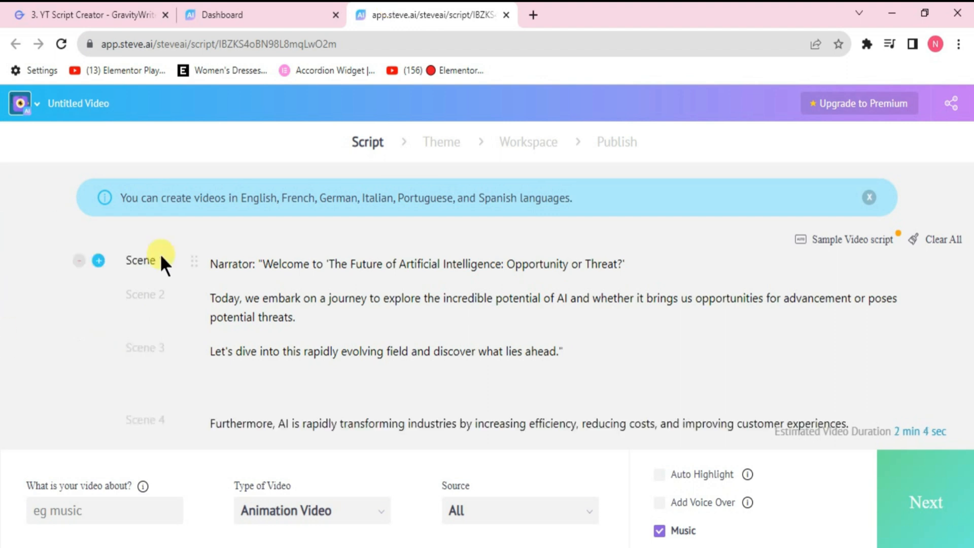
mouse_move(205, 291)
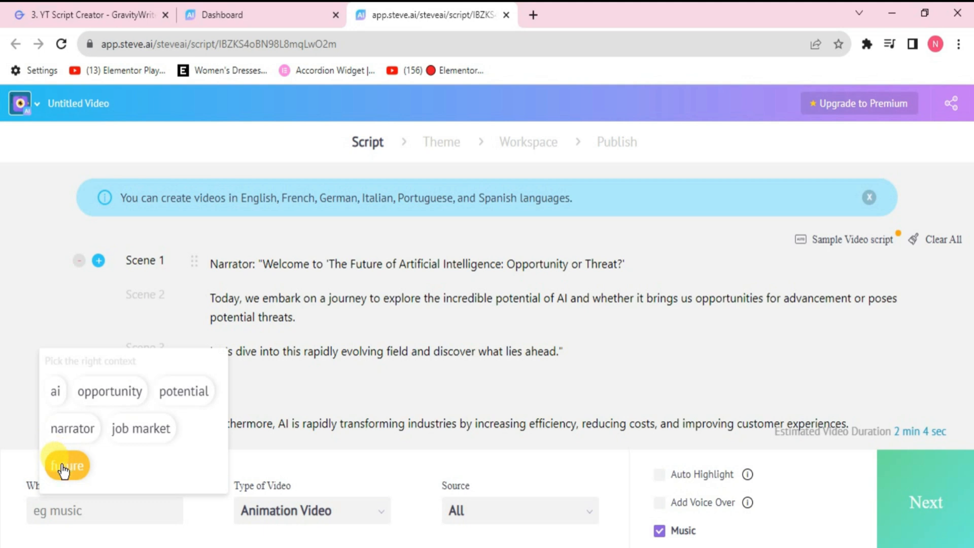
click(66, 465)
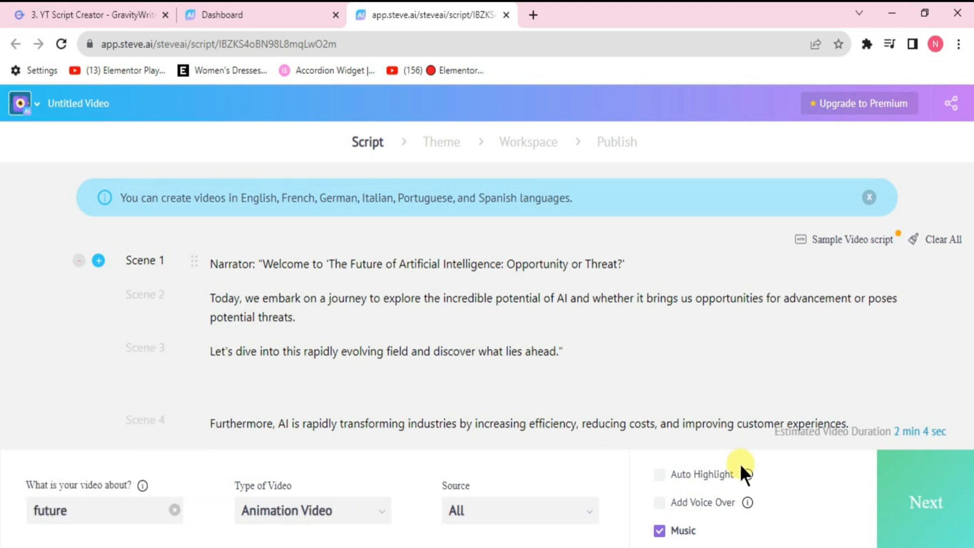
mouse_move(907, 493)
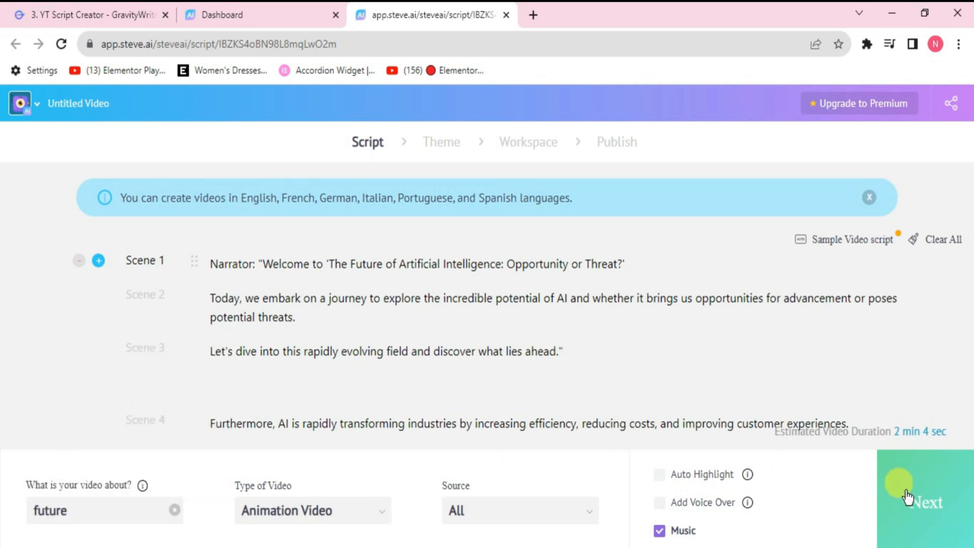
Browse the design styles and pick one to generate the ~1:08 animated video
click(927, 502)
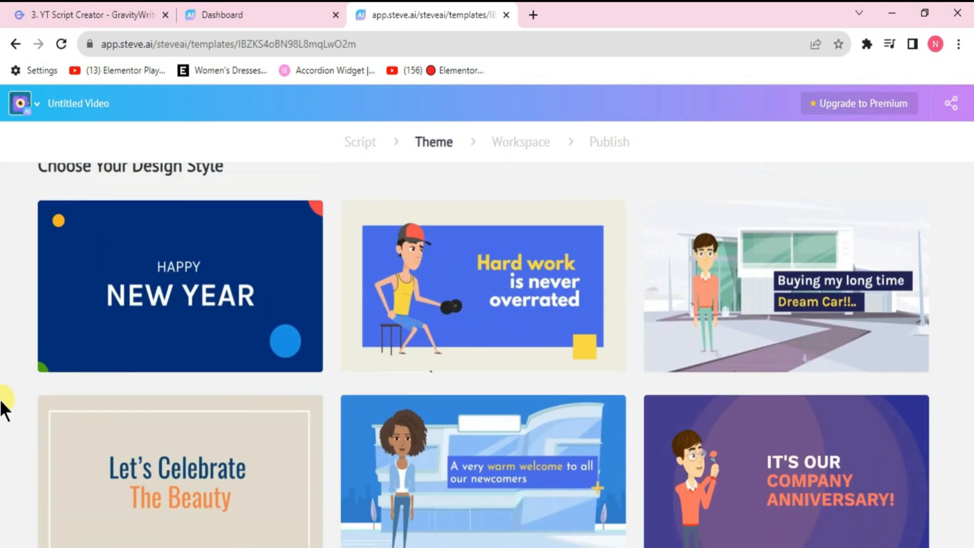
scroll(down, 3)
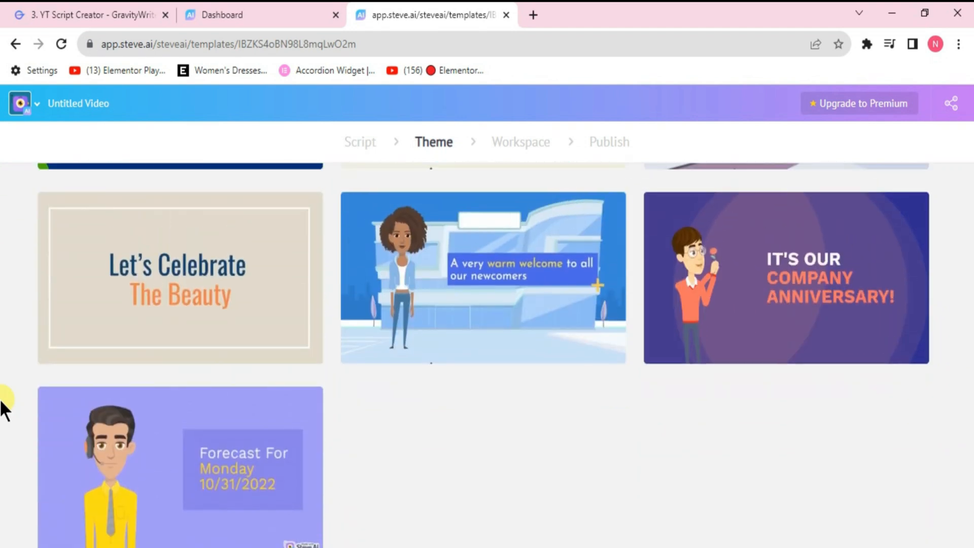
scroll(up, 3)
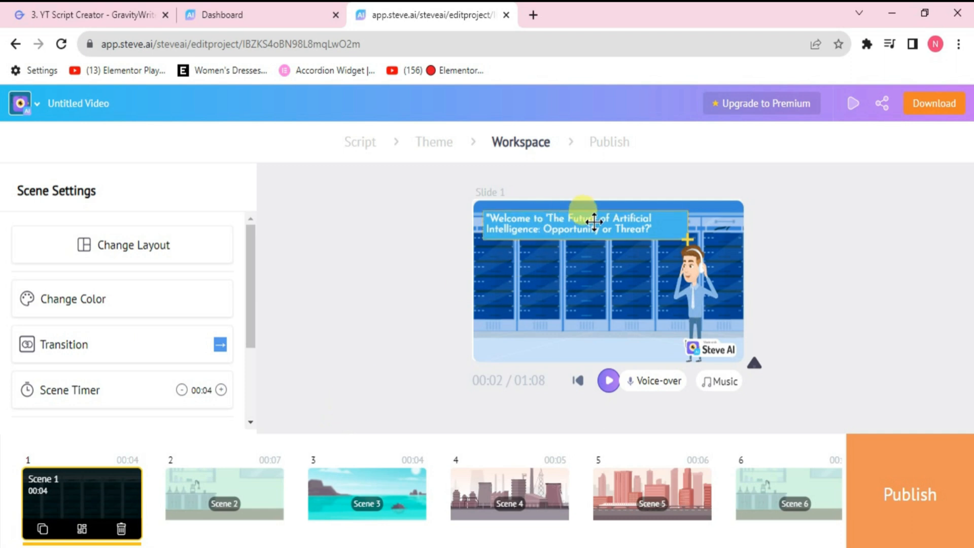
Swap Slide 1's male character for a woman wearing headphones from the Character library
click(584, 224)
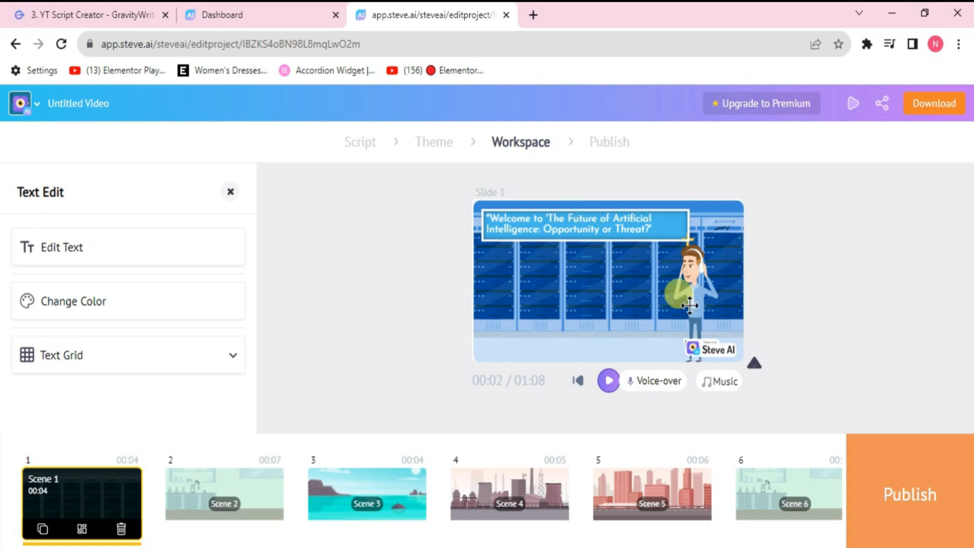
click(690, 280)
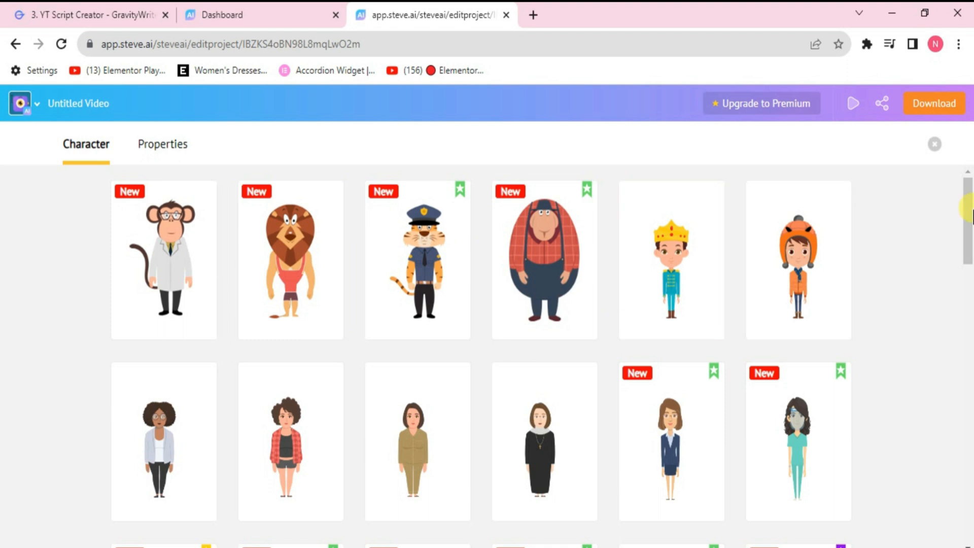
scroll(down, 3)
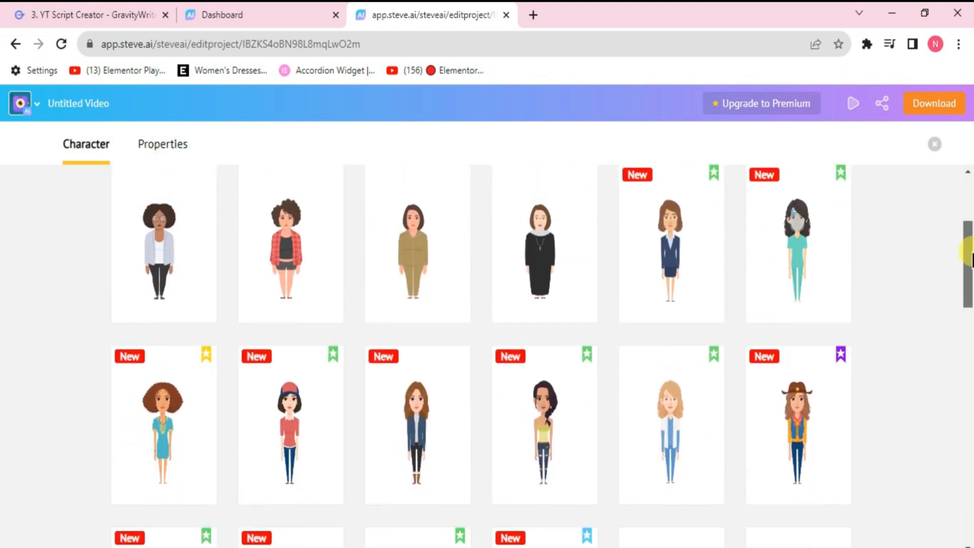
click(418, 422)
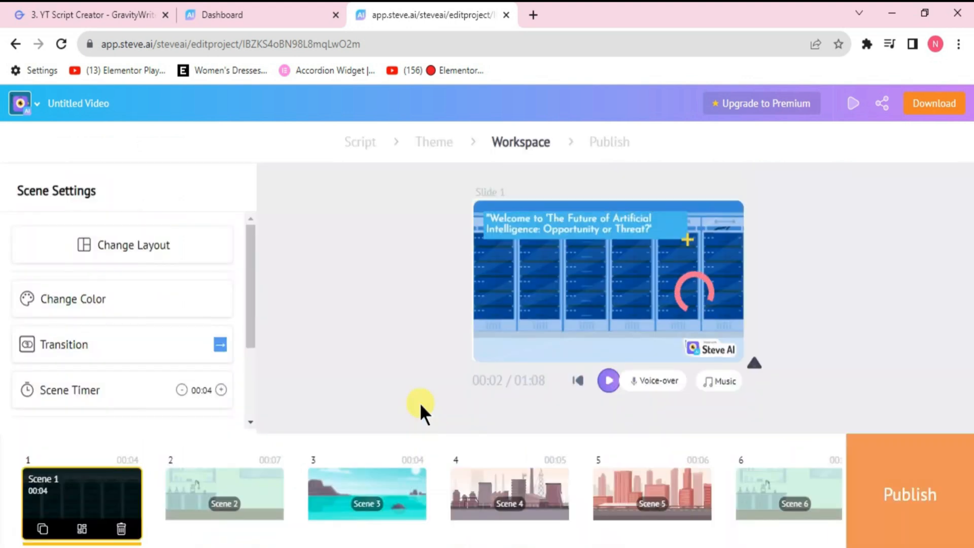
click(689, 280)
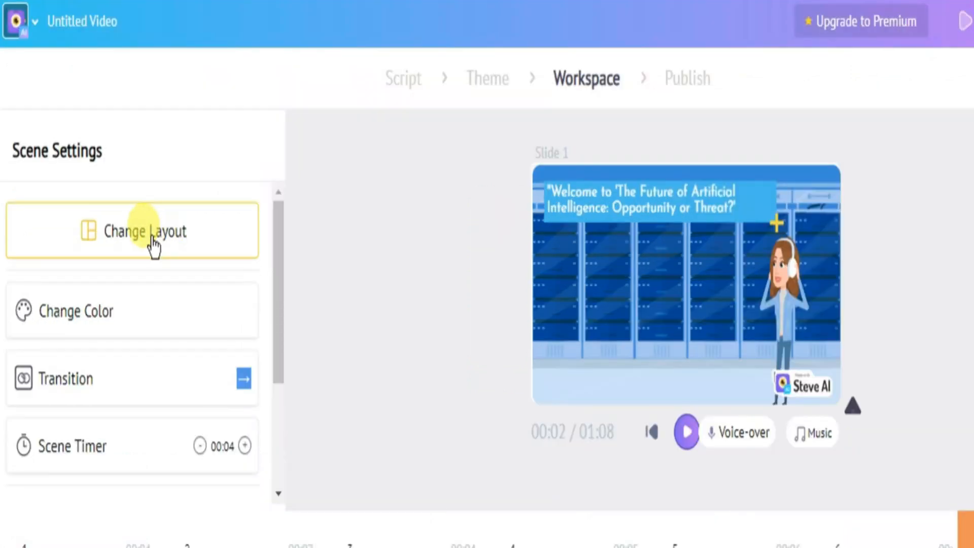
Apply the Scene 1 layout with welcome text on a blue left panel
click(144, 230)
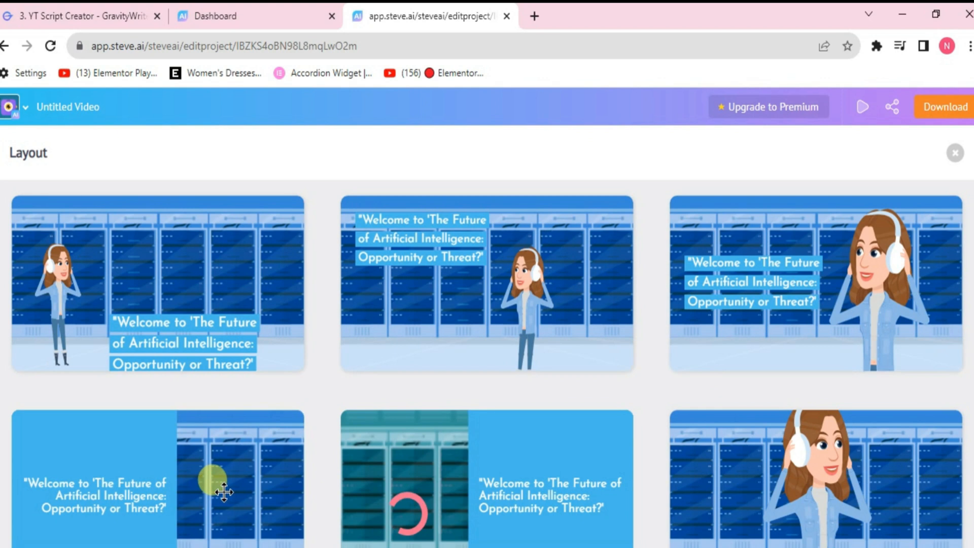
scroll(down, 3)
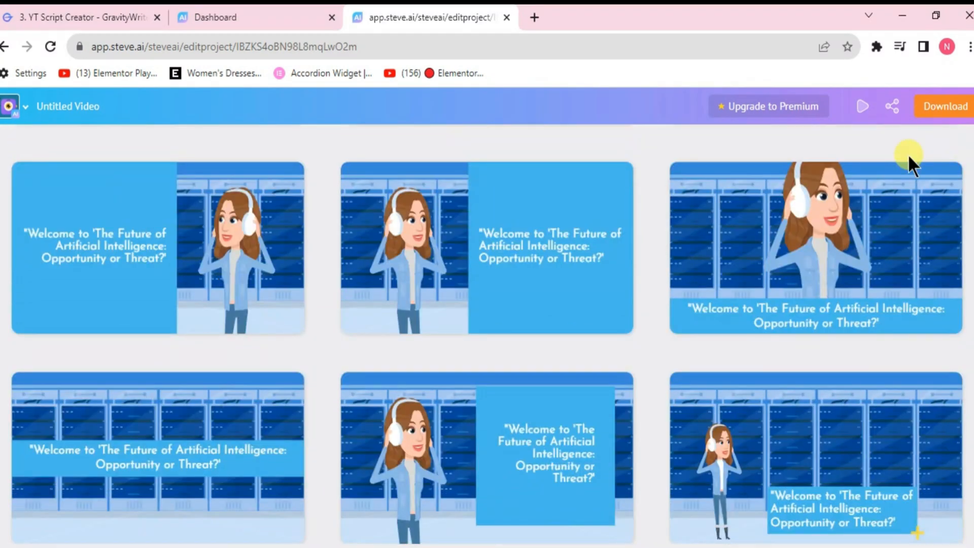
scroll(down, 3)
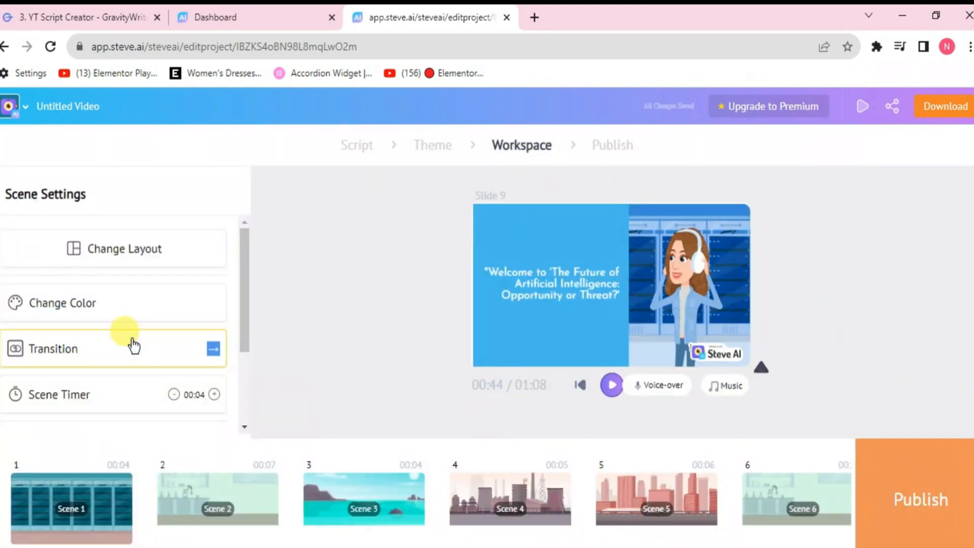
mouse_move(532, 318)
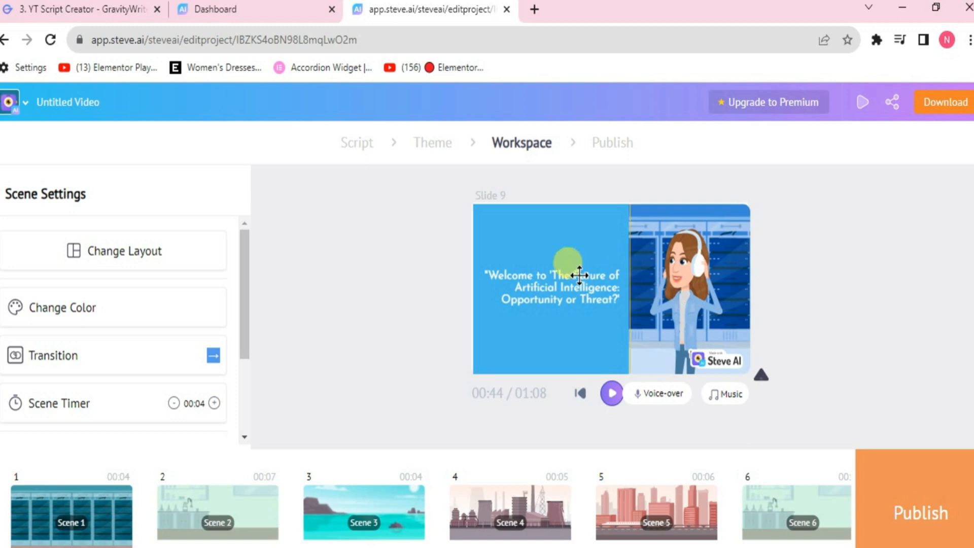
mouse_move(660, 390)
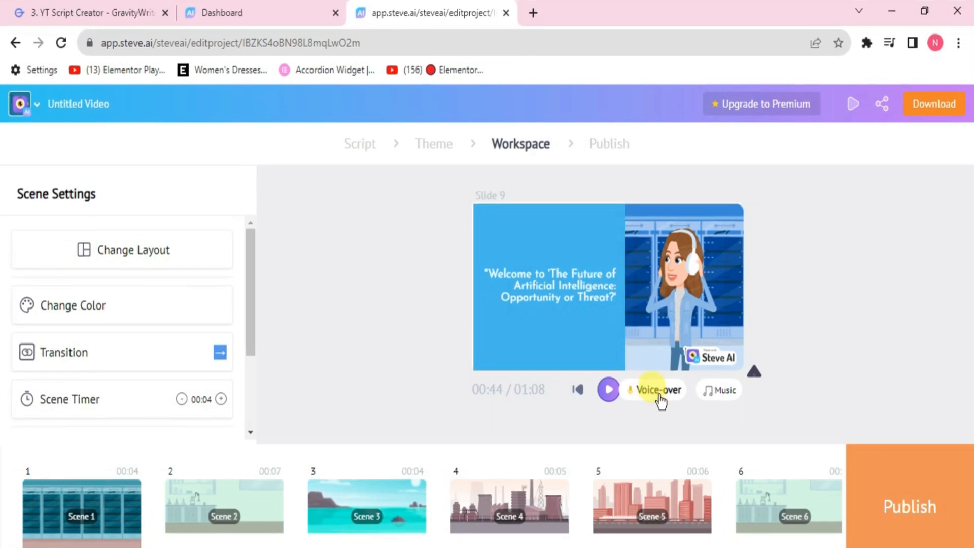
Add a Steve voice-over using English, US, Female, Joanna, then close the voice menu
click(654, 390)
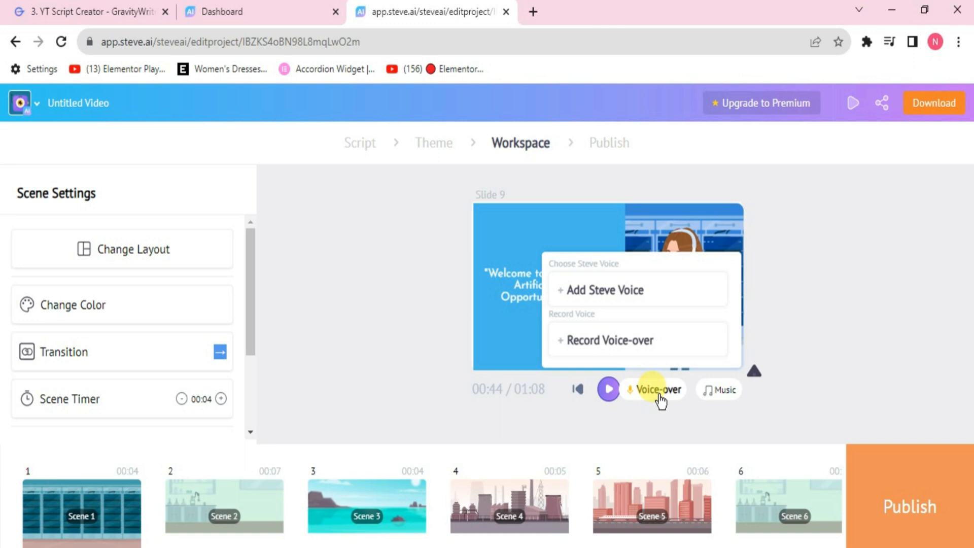
mouse_move(600, 290)
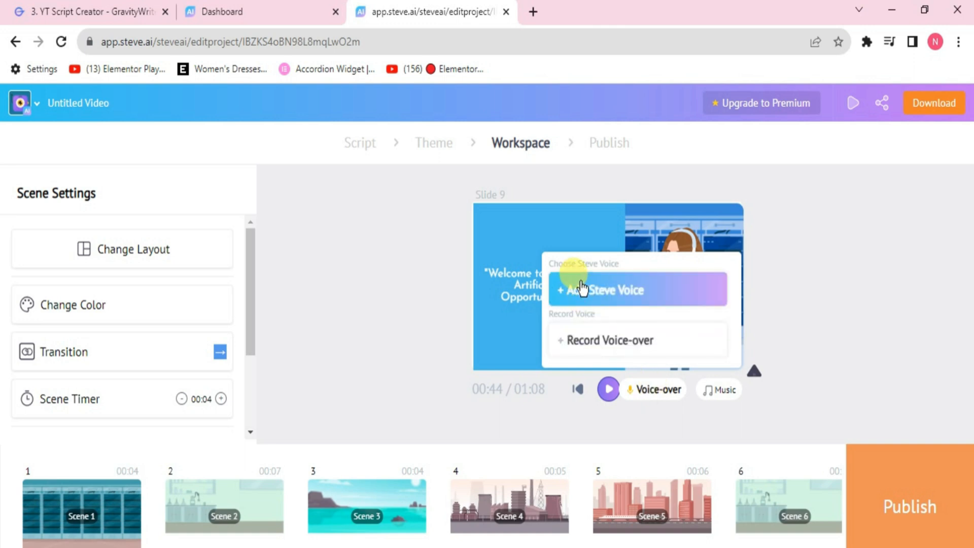
mouse_move(639, 345)
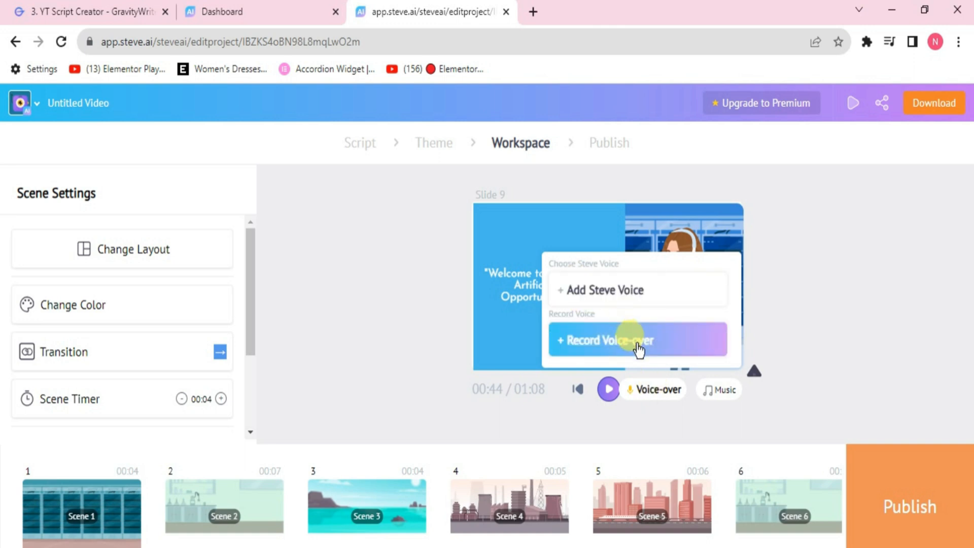
mouse_move(618, 298)
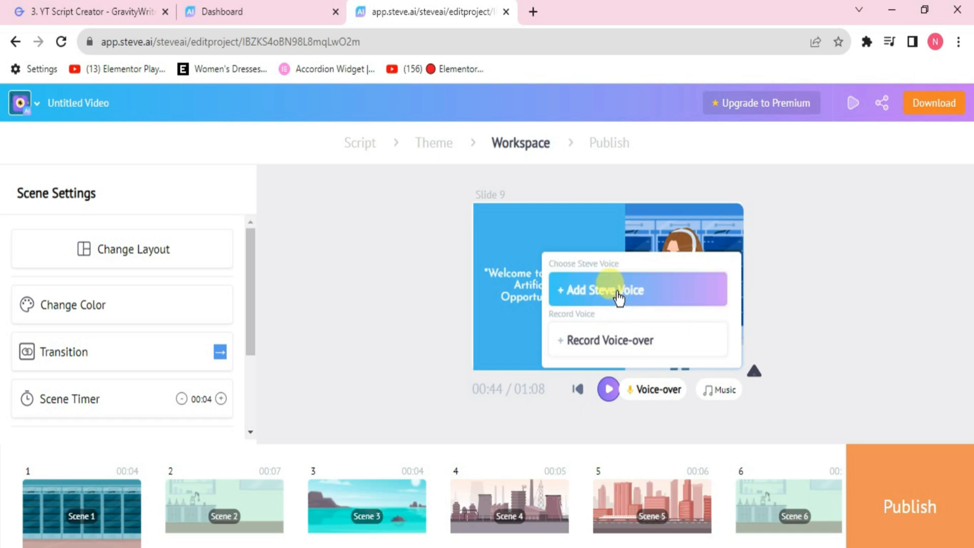
click(636, 289)
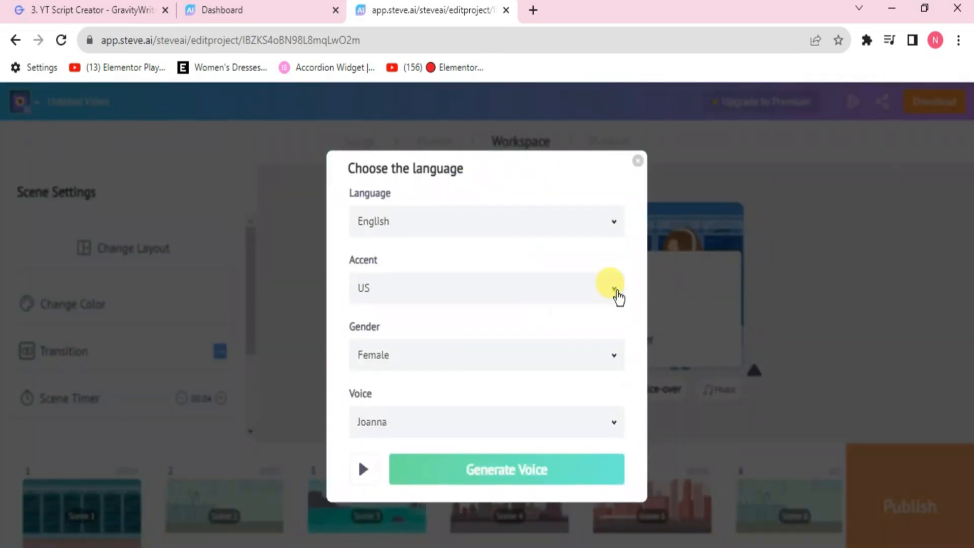
mouse_move(451, 279)
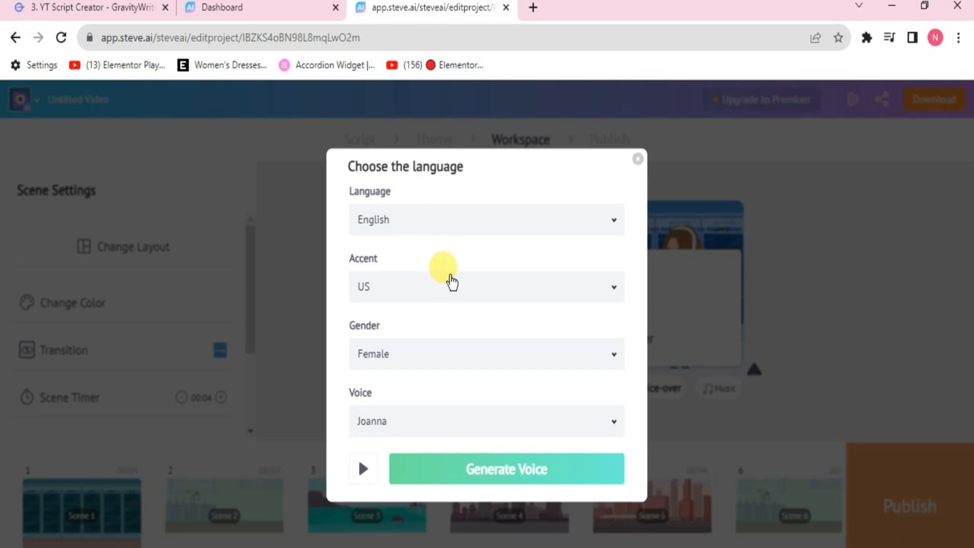
mouse_move(423, 432)
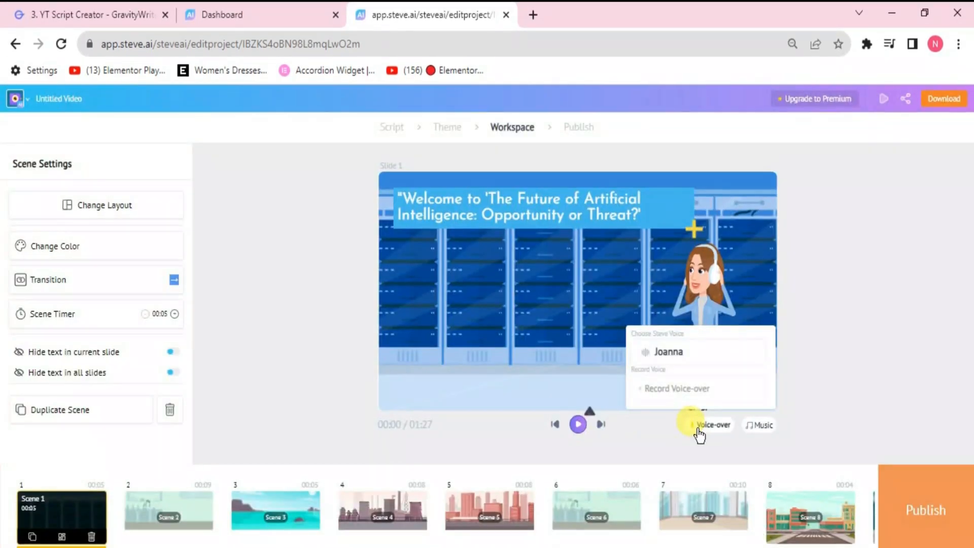
click(851, 329)
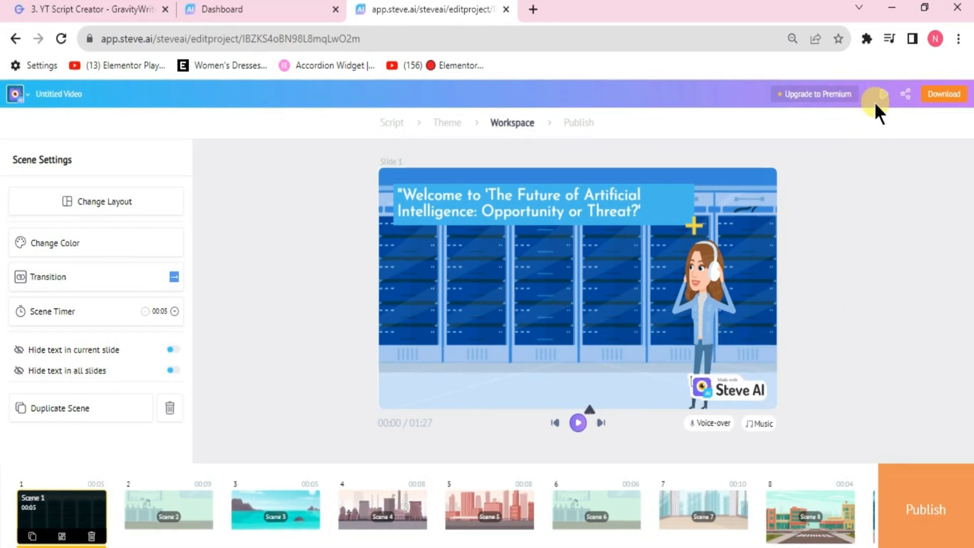
mouse_move(877, 95)
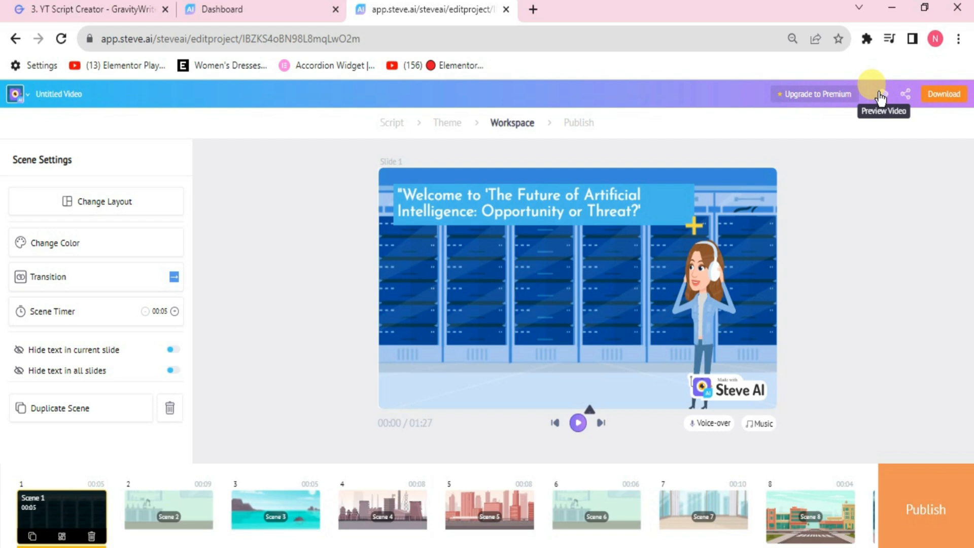